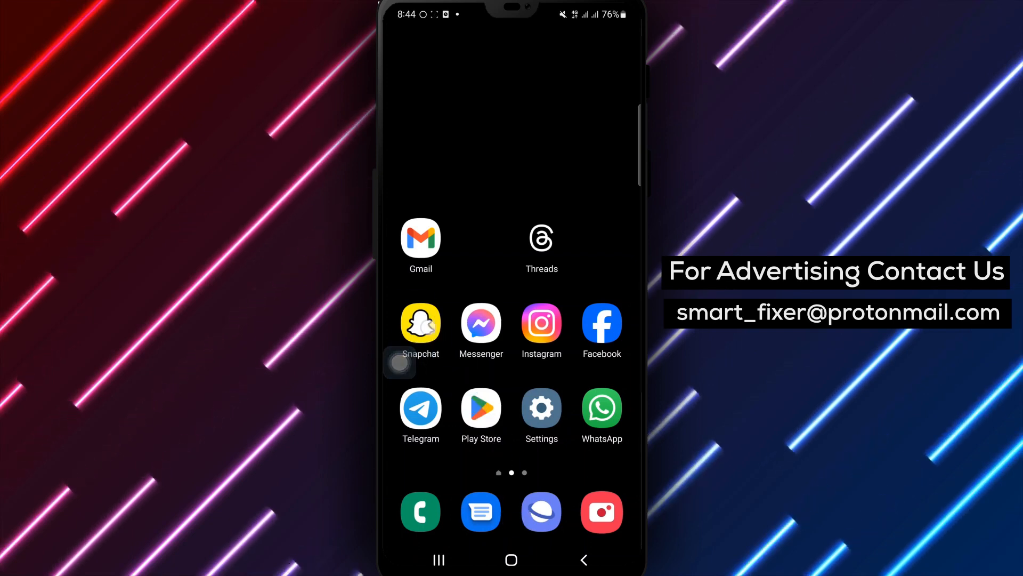
Launch Snapchat from its home-screen icon to reach the camera view
click(421, 322)
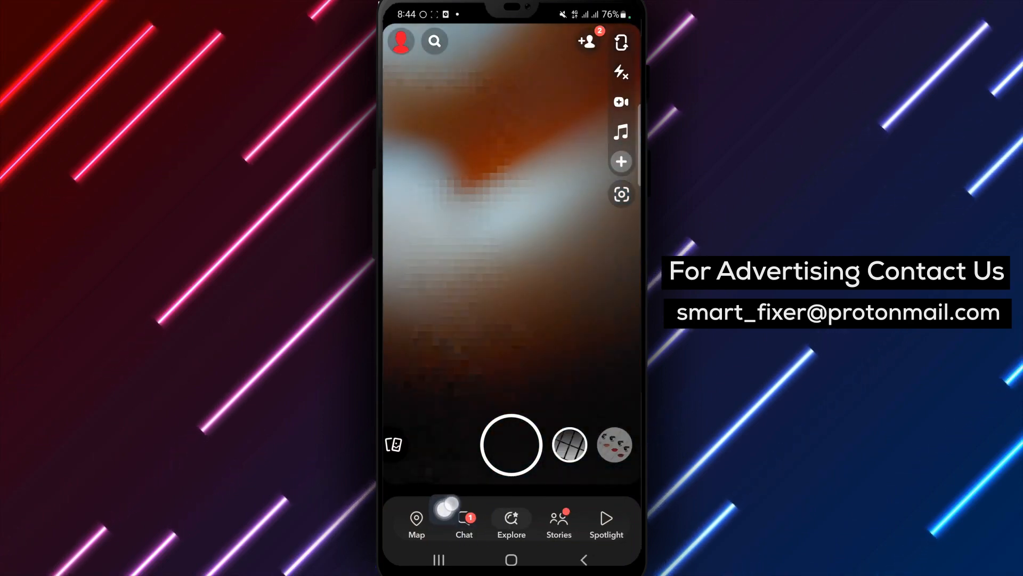
Go to the chat list and open the more-options menu on the friend's profile
click(463, 523)
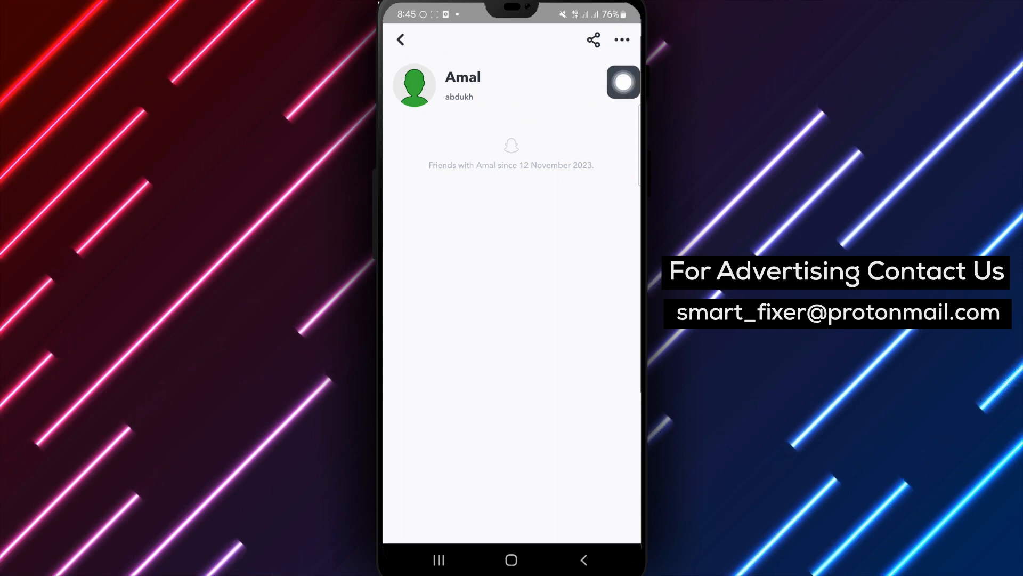
click(620, 40)
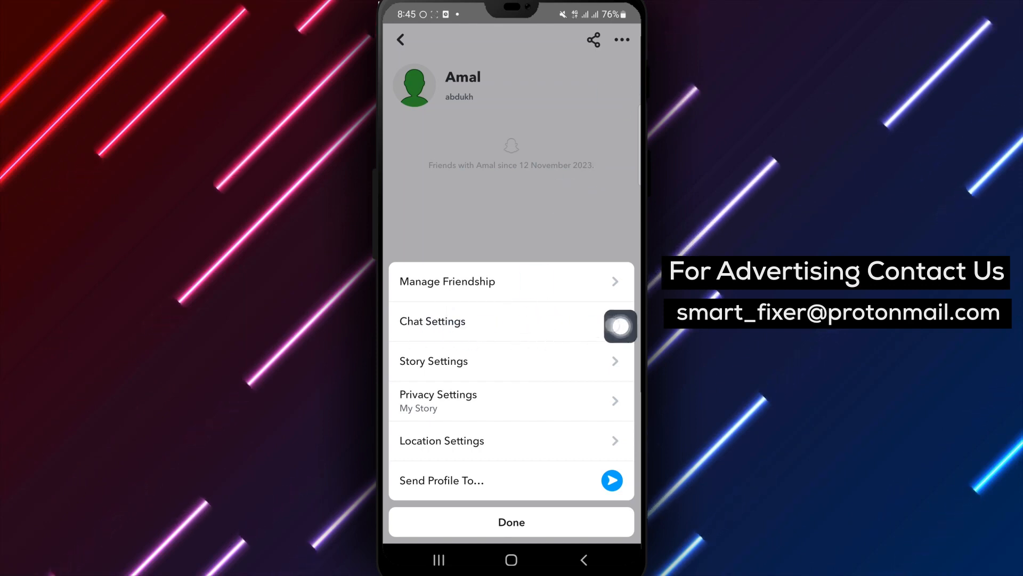
In Chat Settings, pin the friend's chat as a home-screen shortcut and confirm Add
click(432, 321)
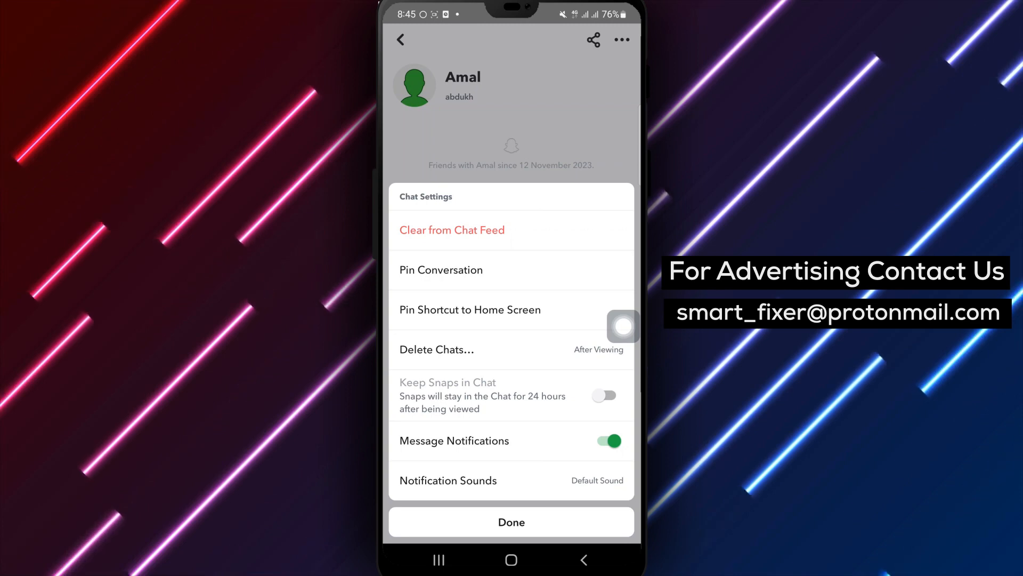
click(469, 309)
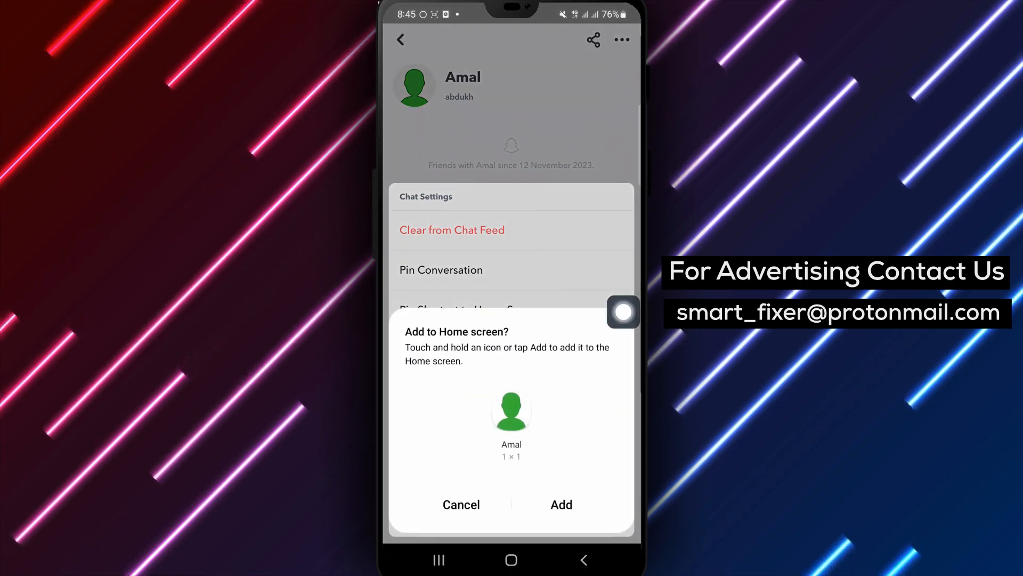
click(560, 504)
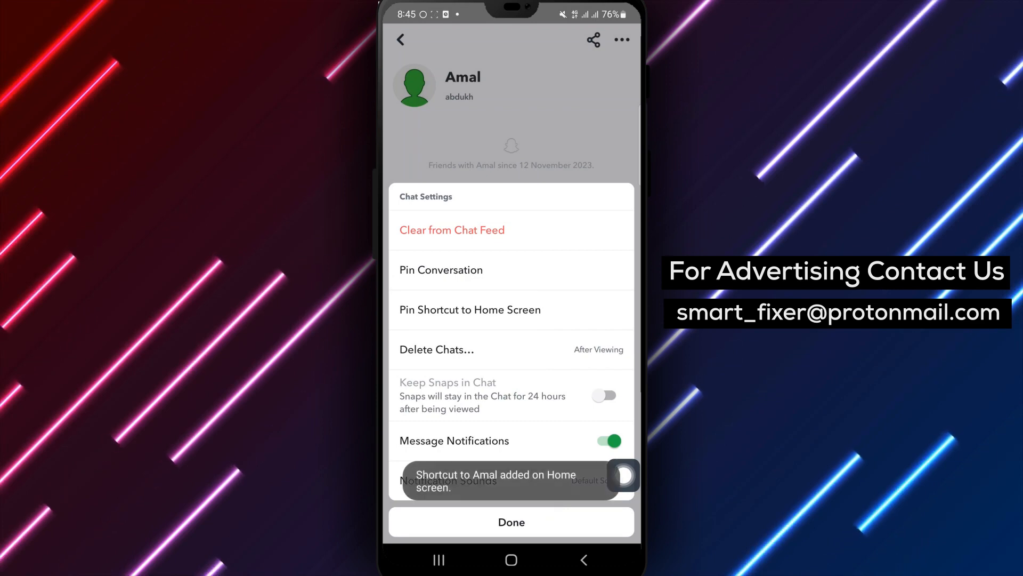